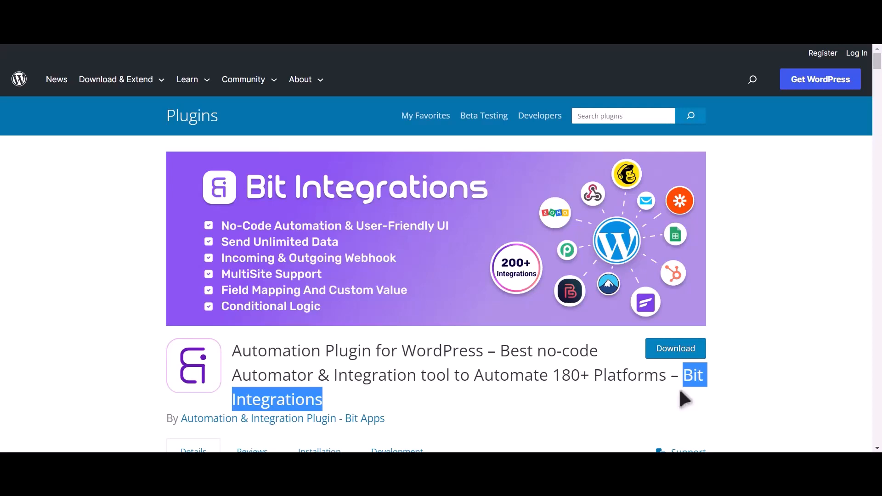
pyautogui.moveTo(684, 401)
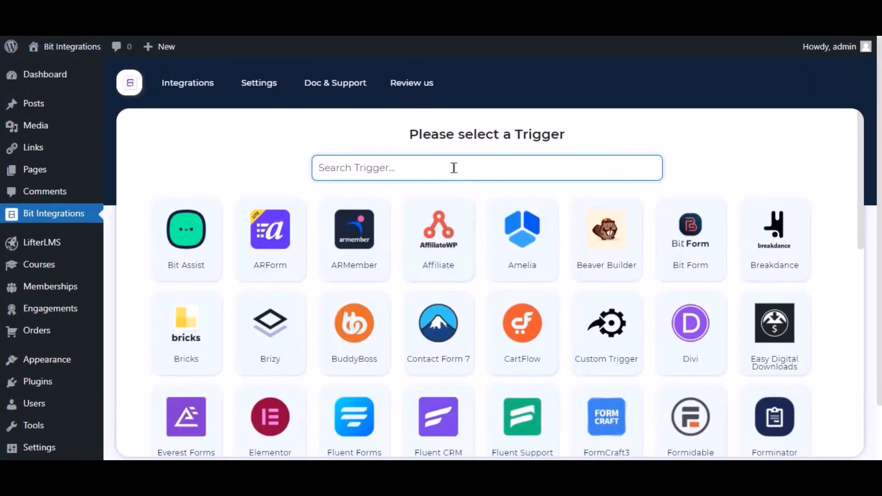
# Step: Set the LifterLMS trigger to 'A user enroll in a course' for Any Course, then continue
pyautogui.write('lif')
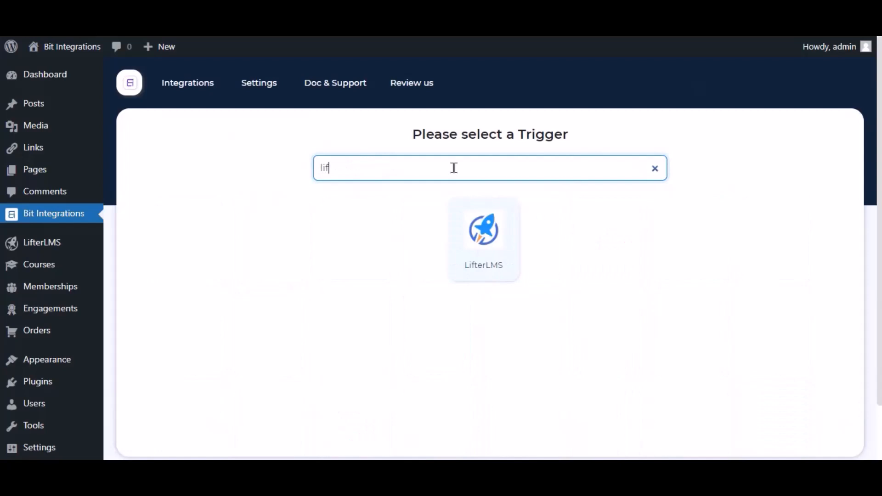
pyautogui.click(483, 236)
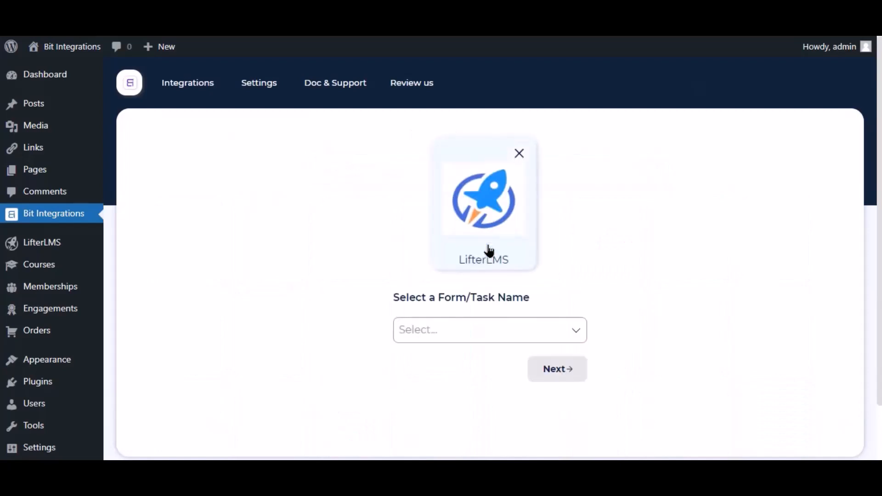
pyautogui.click(487, 330)
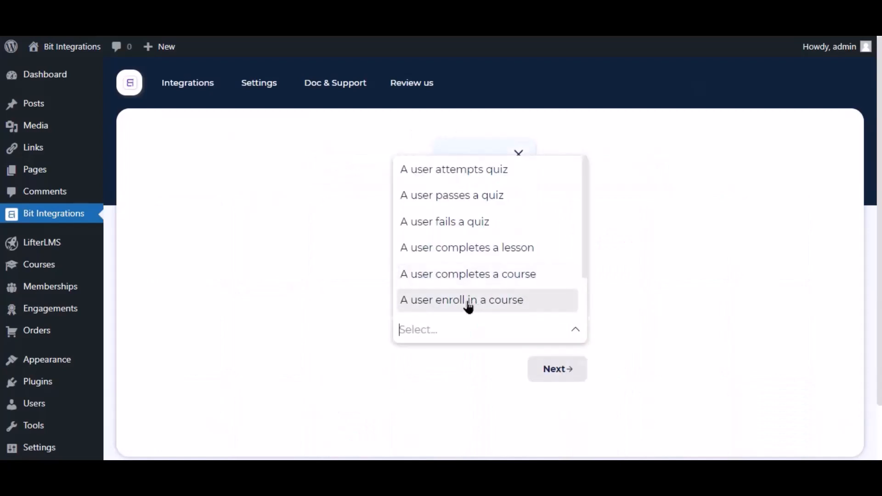
pyautogui.click(461, 300)
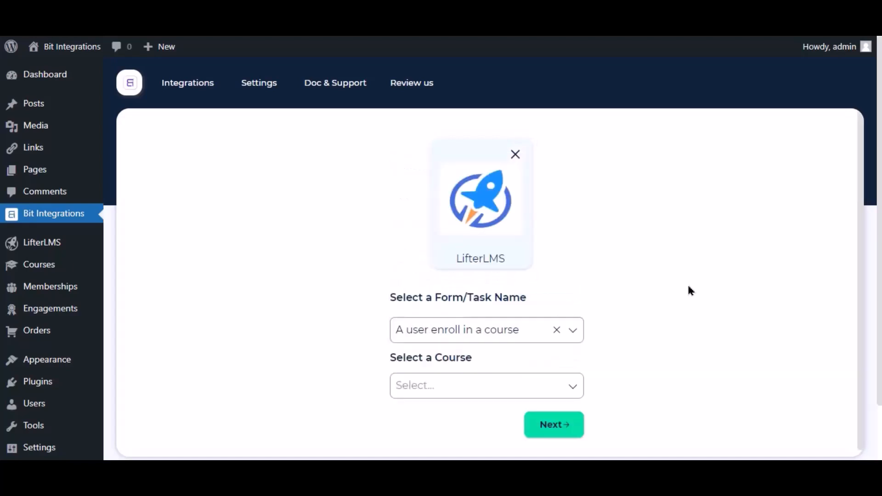
pyautogui.click(484, 385)
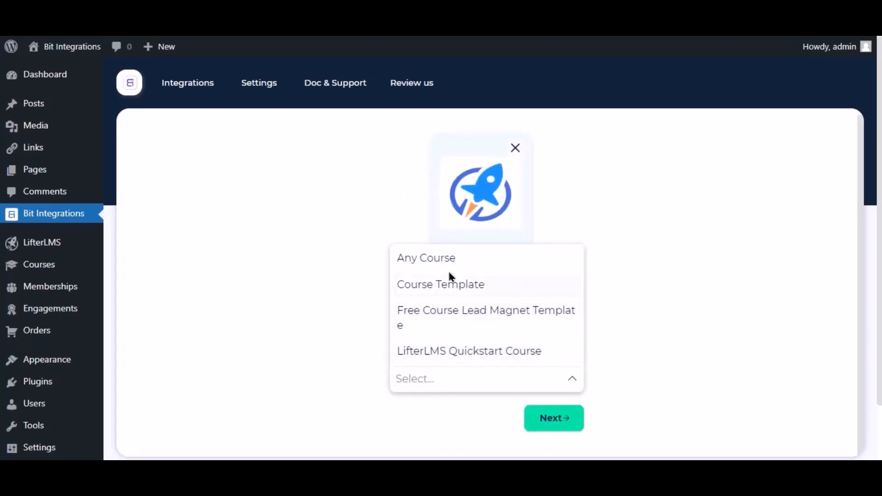
pyautogui.click(426, 258)
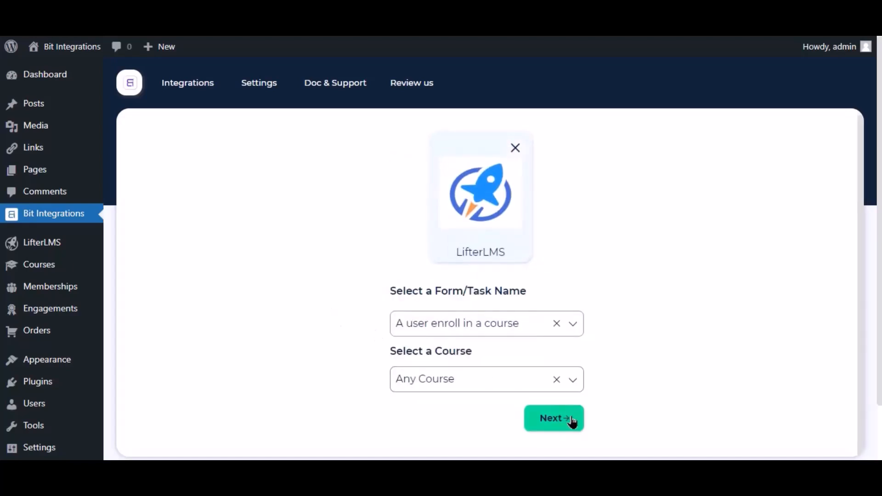
pyautogui.click(553, 418)
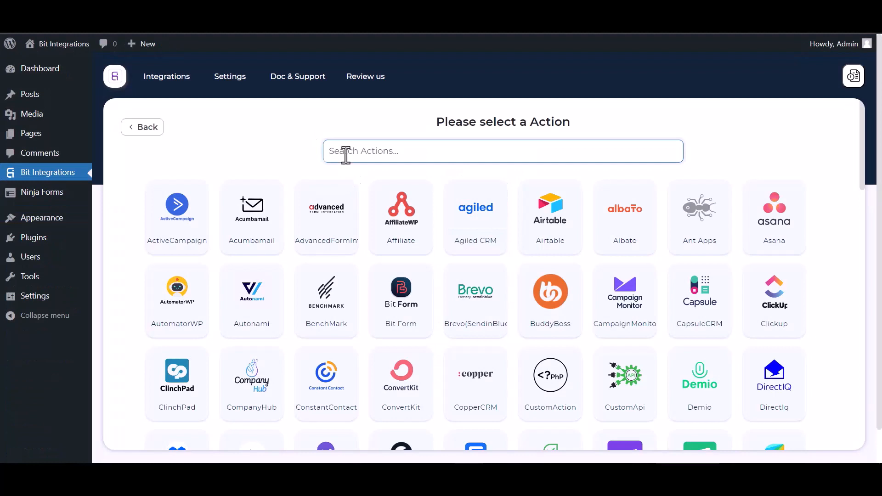
# Step: Search 'suite' and choose SuiteDash as the action
pyautogui.write('suite')
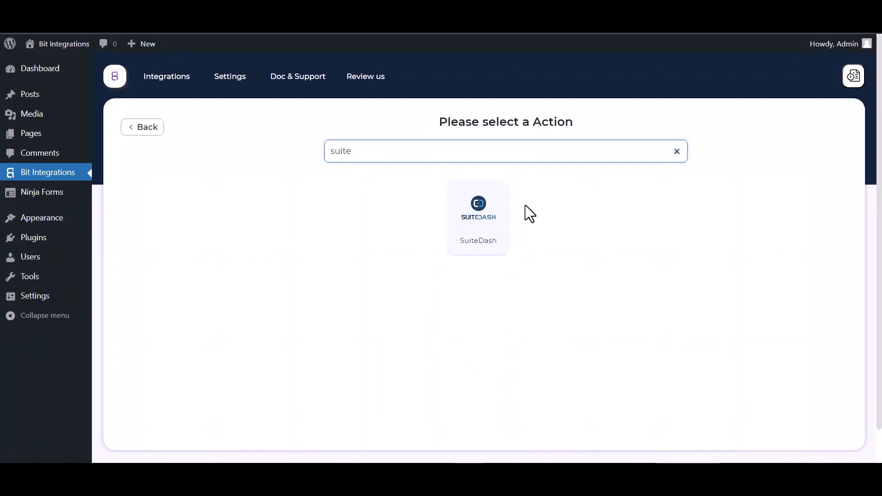
pyautogui.click(478, 206)
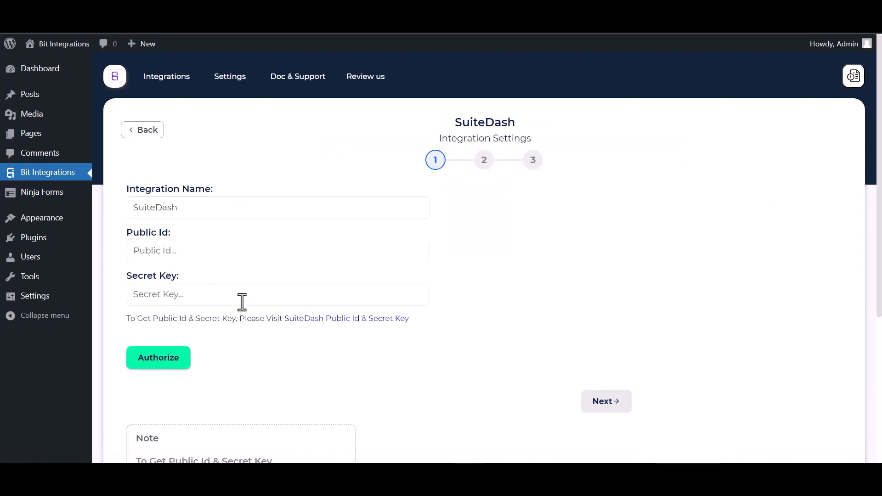
pyautogui.moveTo(335, 327)
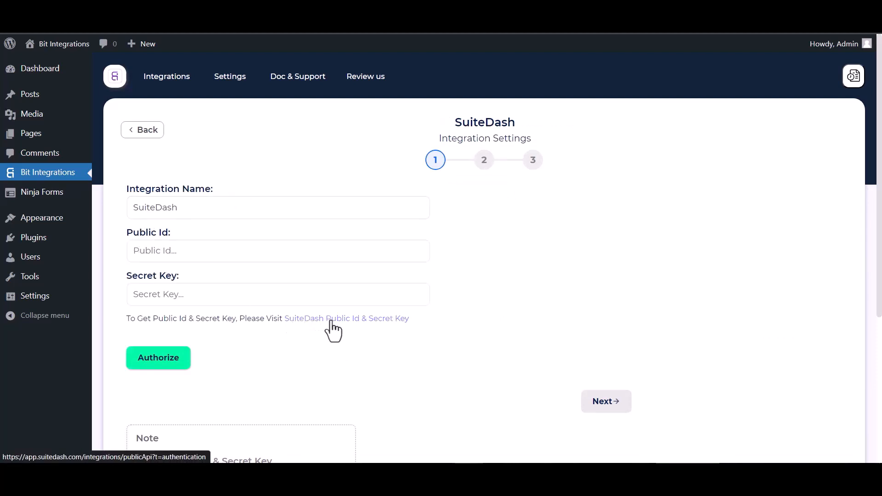
# Step: Paste the SuiteDash Public ID, then create and copy a 'Bit Integrations' secret key
pyautogui.click(346, 319)
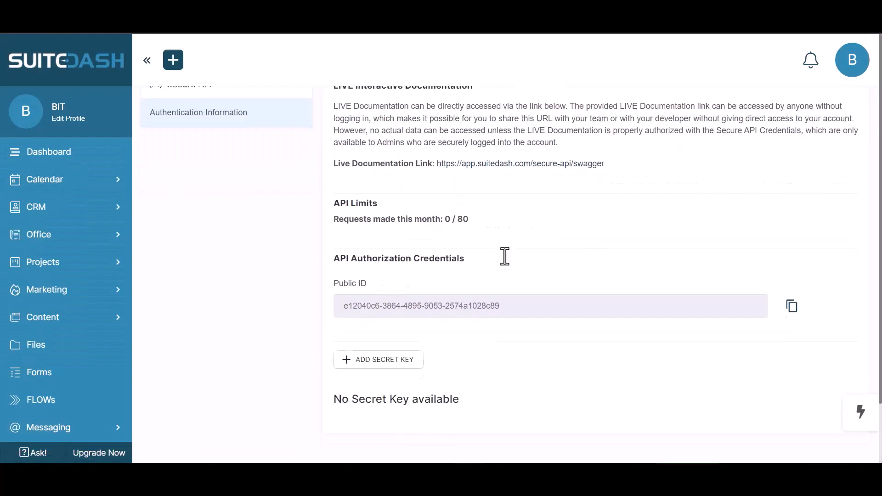
pyautogui.moveTo(792, 307)
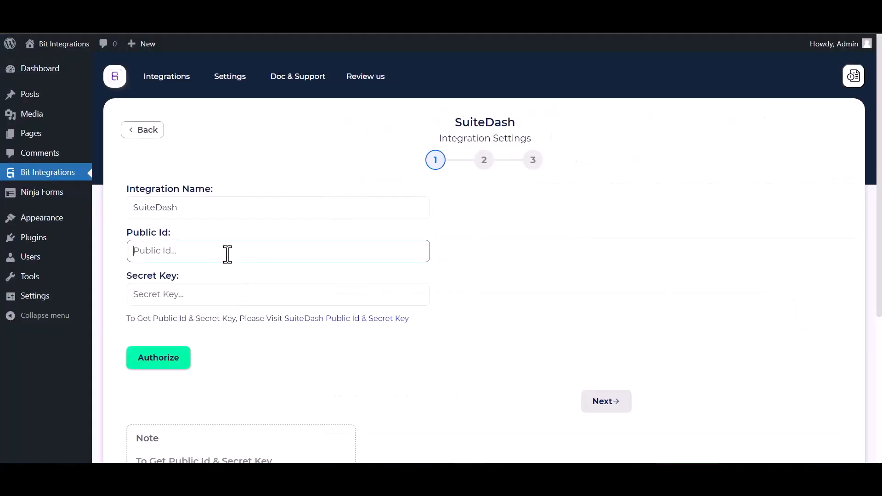
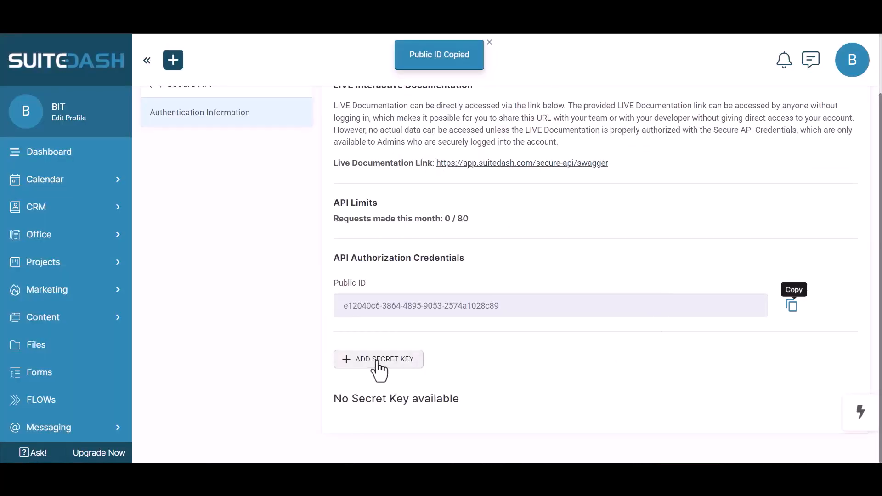
pyautogui.click(378, 359)
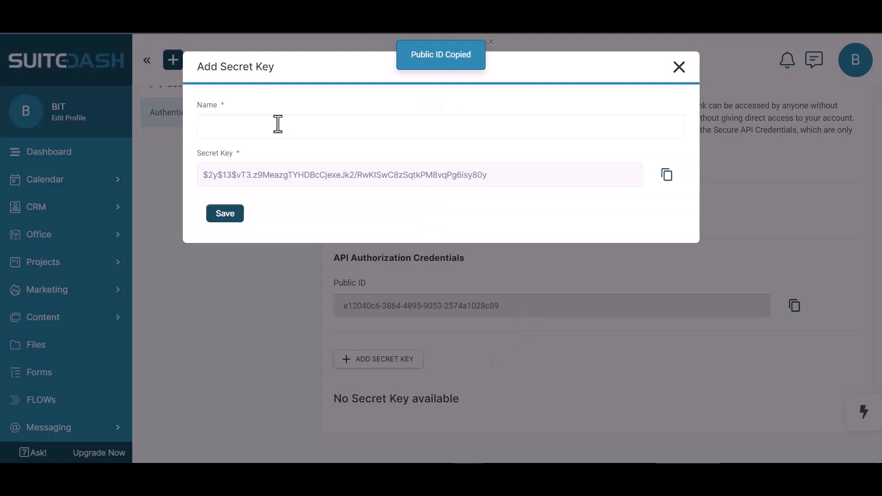
pyautogui.write('Bit')
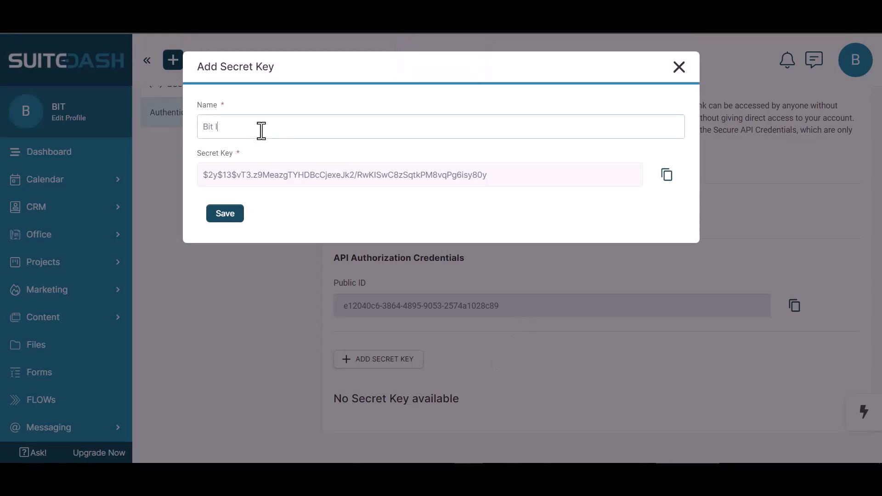
pyautogui.write('Integratio')
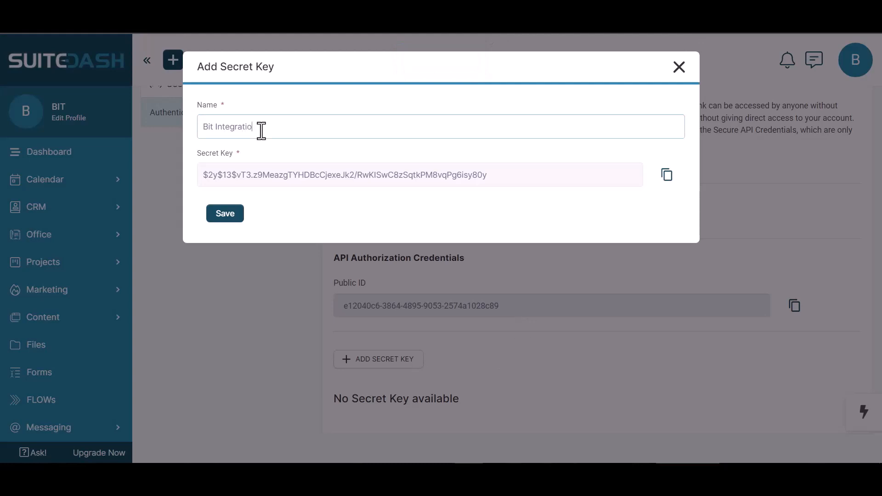
pyautogui.write('ns')
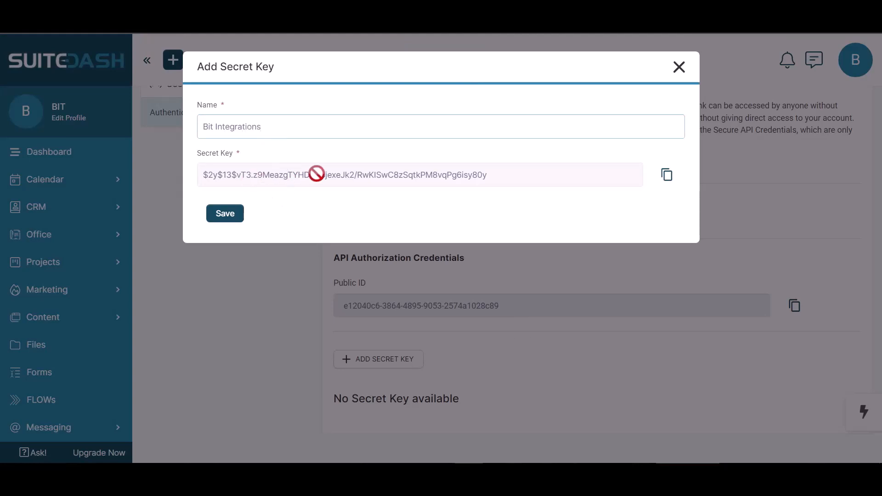
pyautogui.click(666, 175)
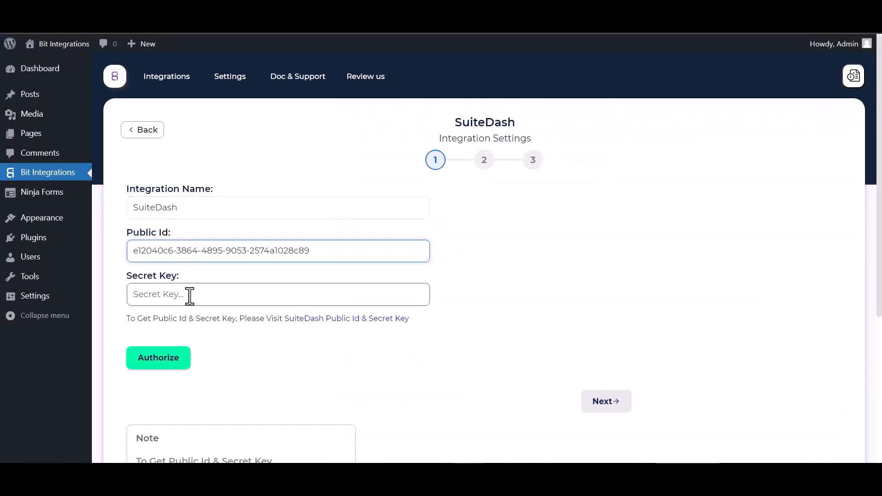
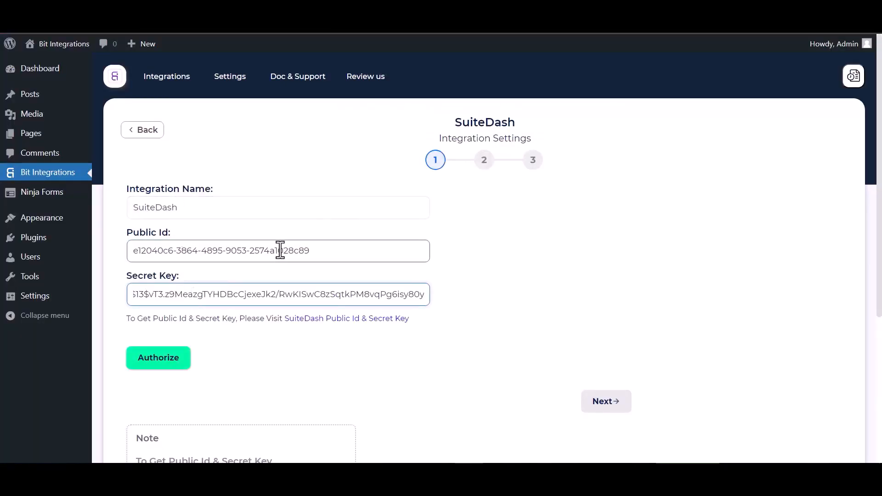
# Step: Enter the copied secret key, authorize SuiteDash, and continue to action selection
pyautogui.click(158, 358)
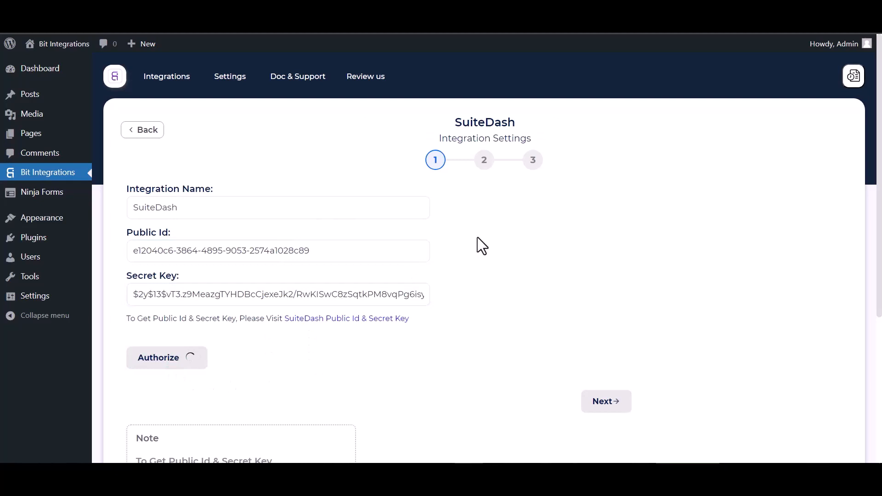
pyautogui.click(166, 358)
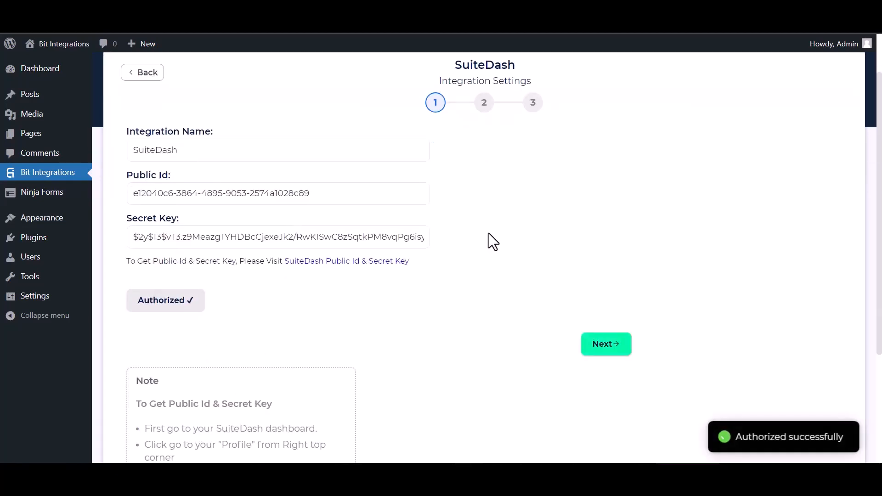
pyautogui.scroll(-3)
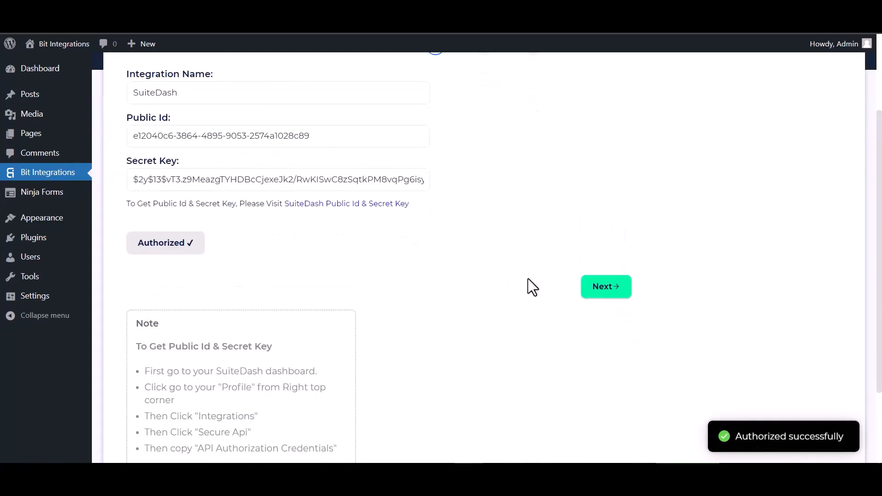
pyautogui.click(606, 286)
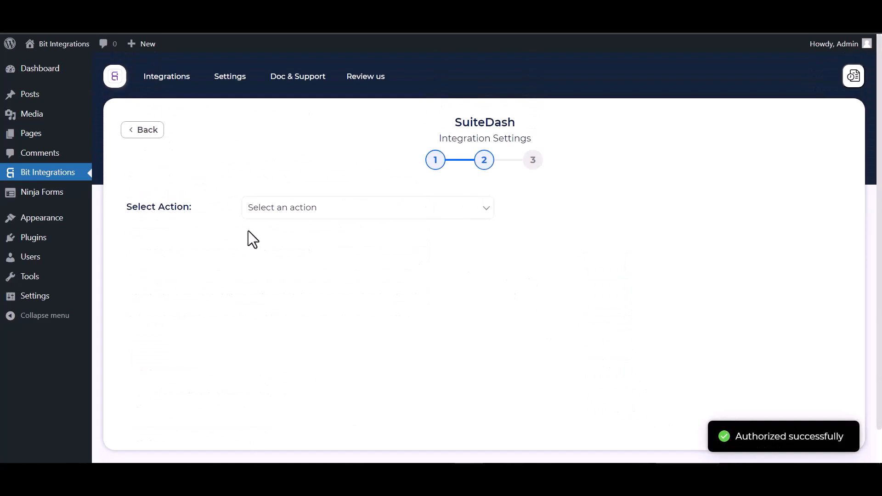
# Step: Choose the SuiteDash contact action and set the contact role to Lead
pyautogui.click(366, 207)
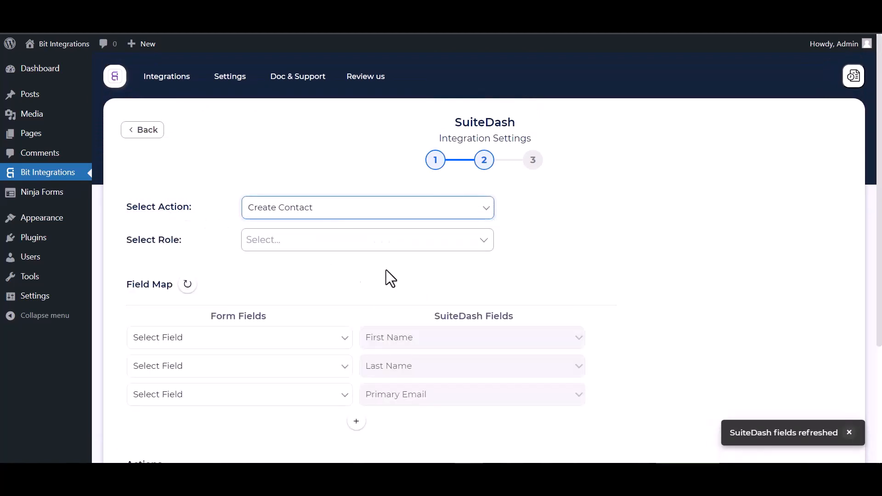
pyautogui.click(366, 240)
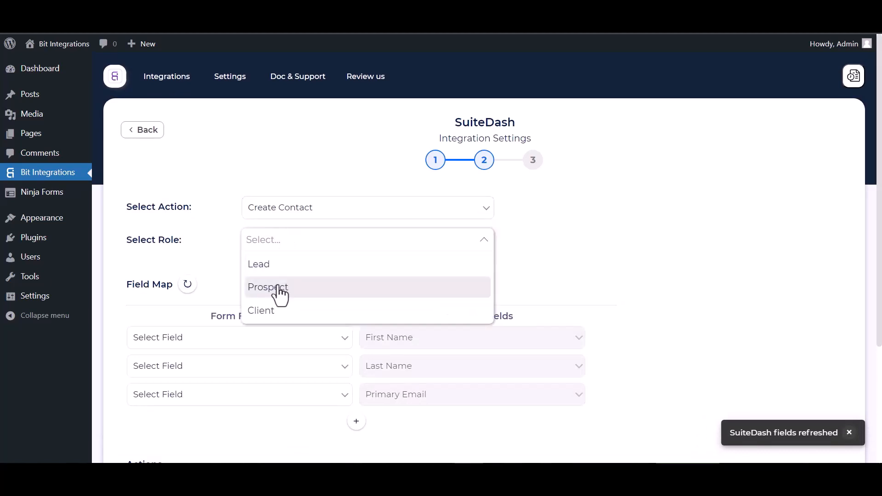
pyautogui.click(258, 264)
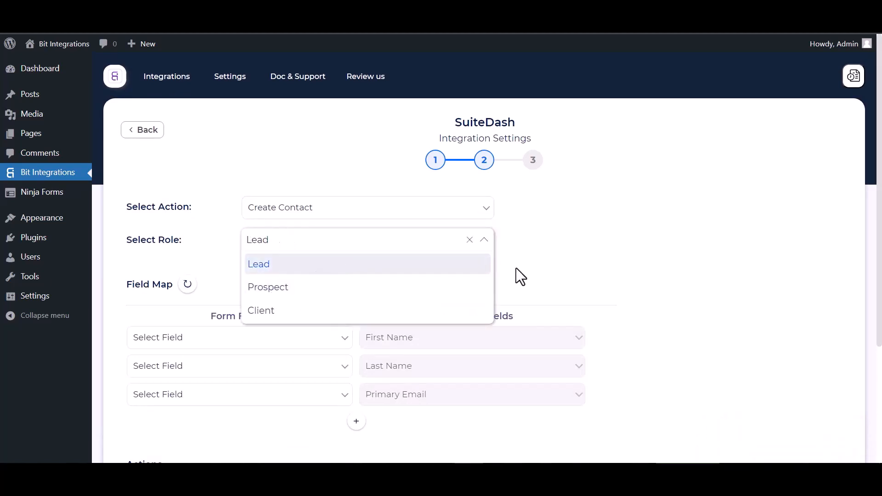
pyautogui.click(259, 264)
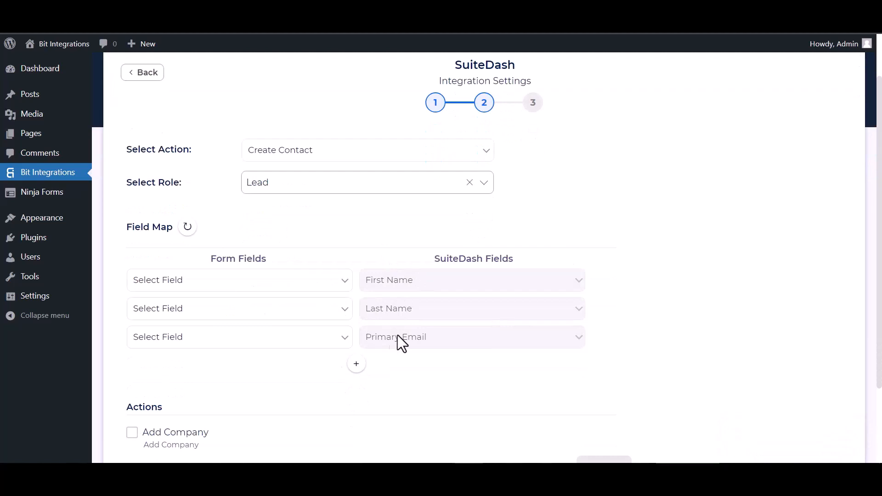
# Step: Map First Name, Last Name, Email to Primary Email, and Phone to Primary Phone
pyautogui.click(238, 280)
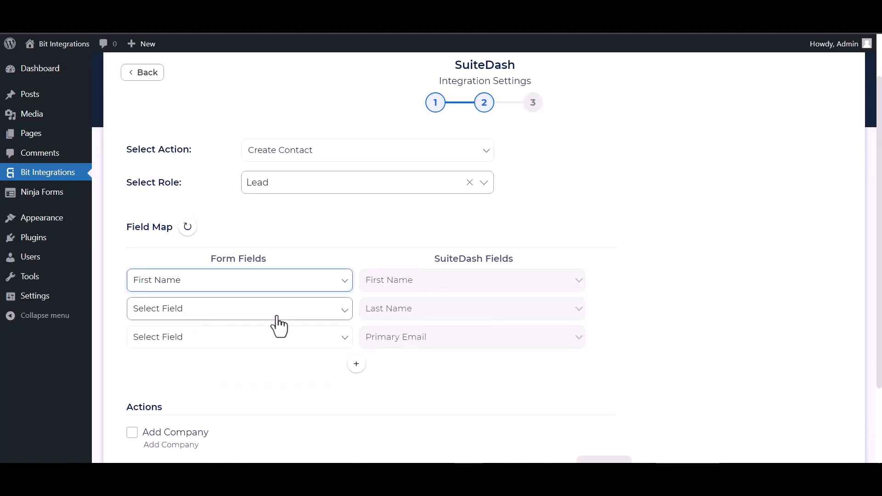
pyautogui.click(239, 309)
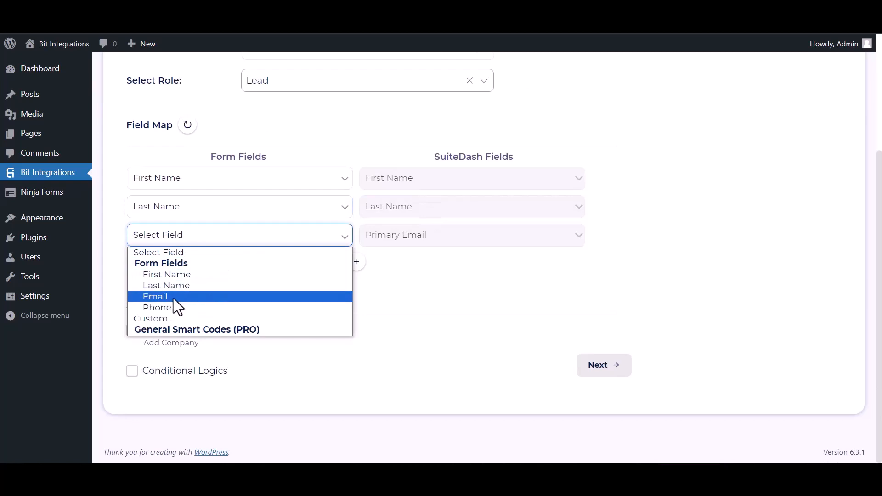
pyautogui.click(155, 296)
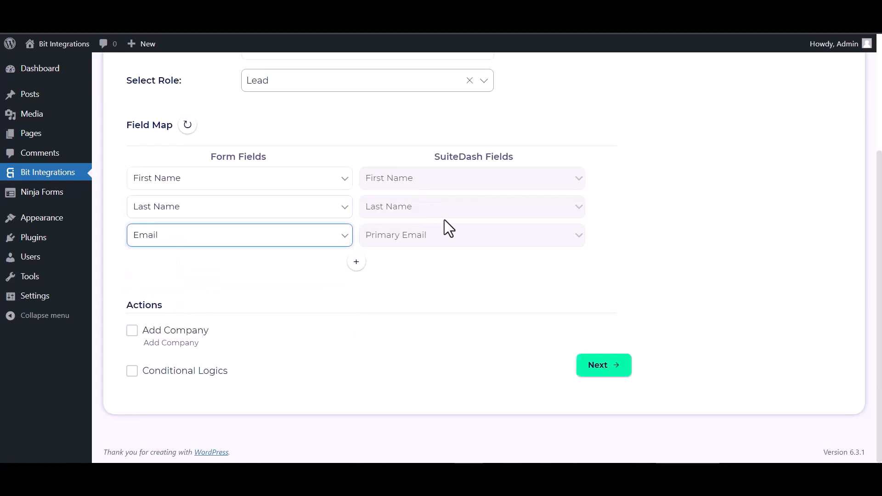
pyautogui.click(355, 261)
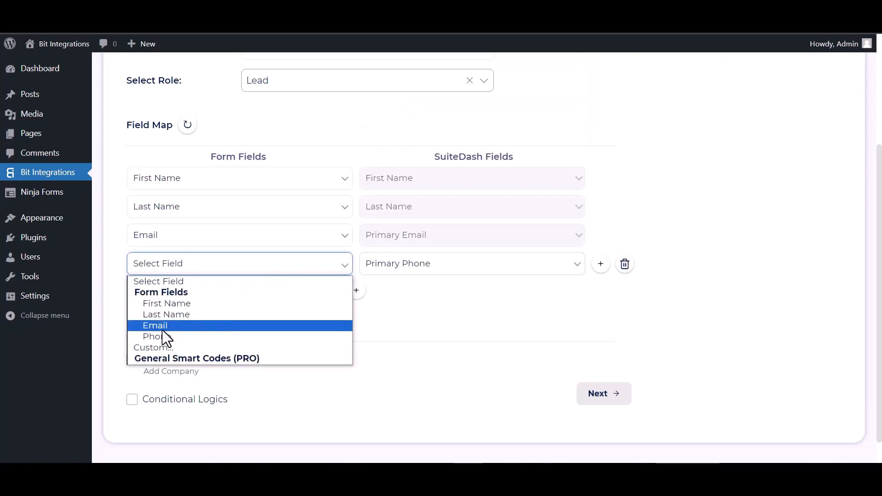
pyautogui.click(154, 337)
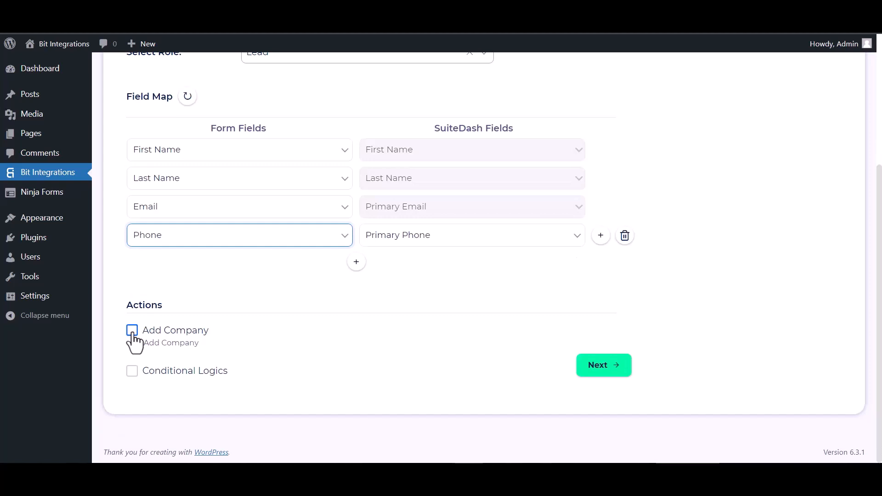
# Step: Leave conditional logic off and finish and save the integration
pyautogui.click(132, 371)
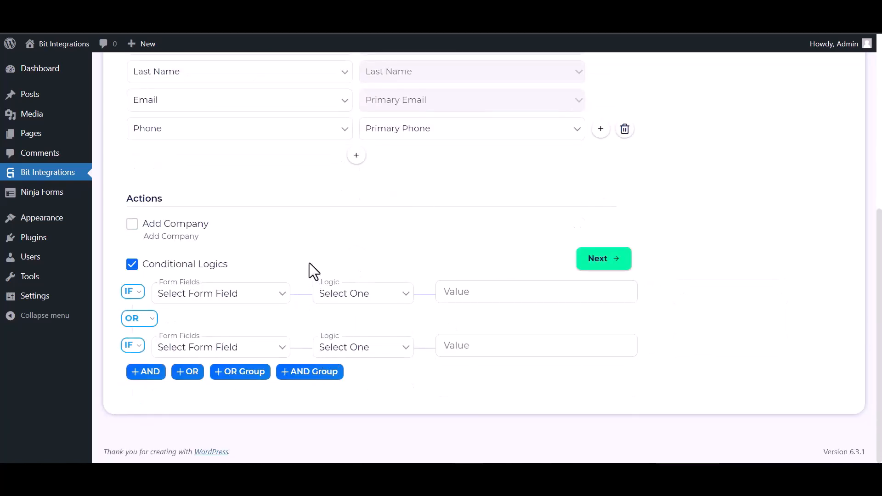
pyautogui.click(132, 264)
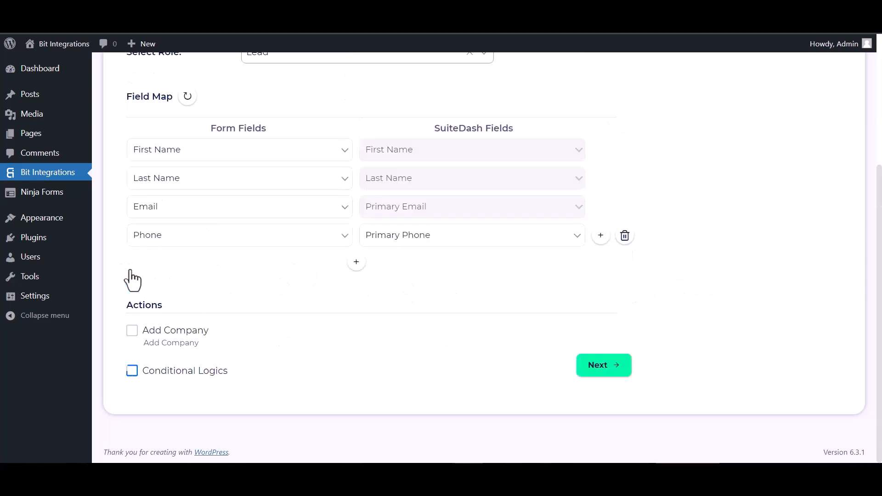
pyautogui.click(603, 365)
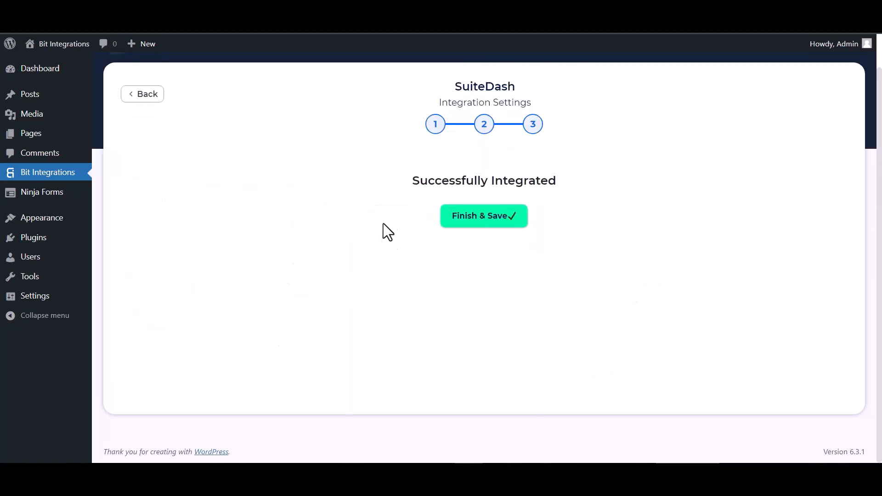
pyautogui.click(483, 215)
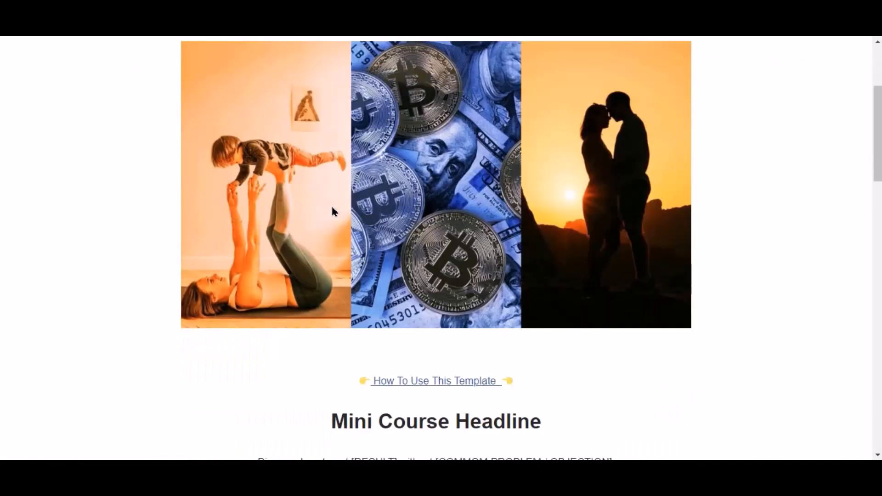
# Step: Scroll down the mini course page and choose Sign Me Up!
pyautogui.scroll(-3)
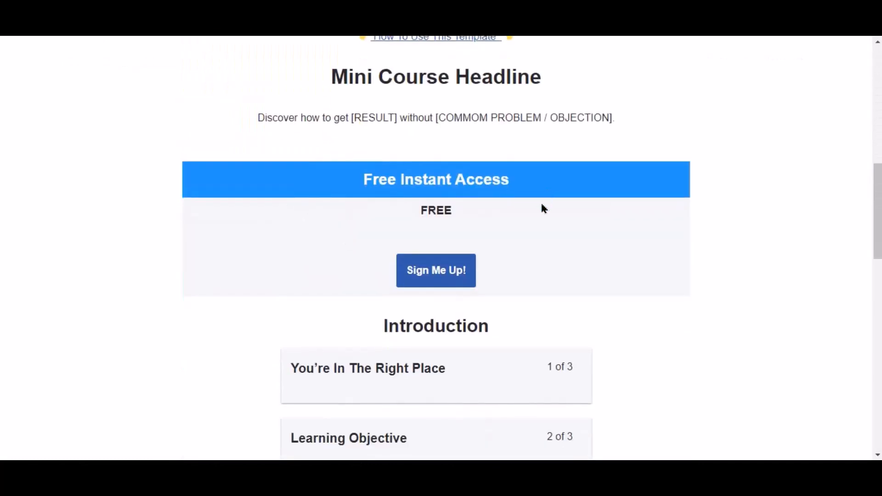
pyautogui.moveTo(436, 271)
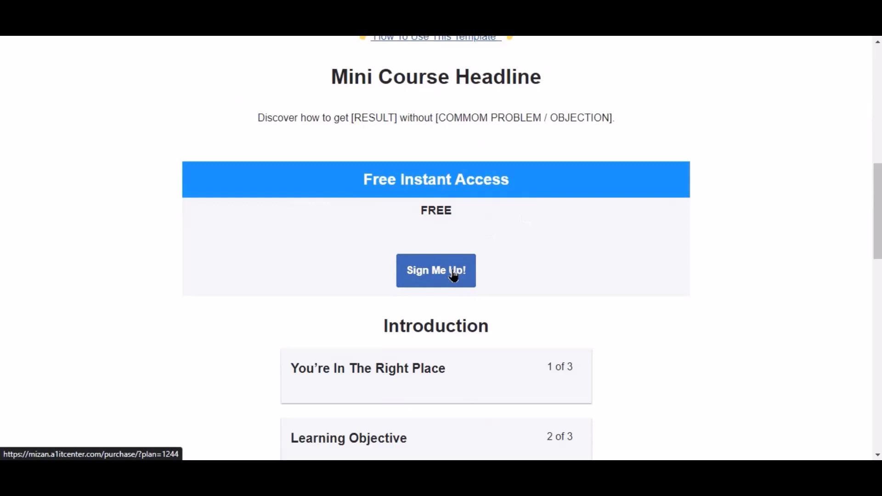
pyautogui.click(436, 270)
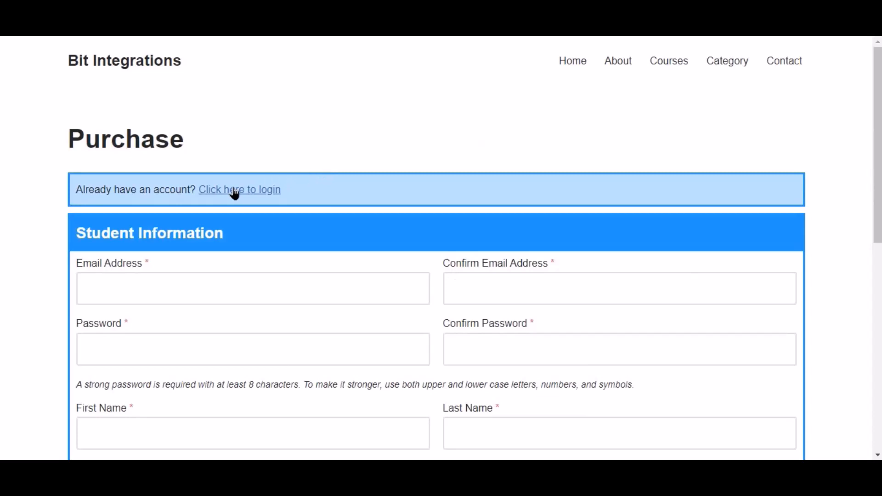
# Step: Log in, enter address 'balighaa', city 'rajshahi', postal 6355, phone 444555666, and submit
pyautogui.click(239, 190)
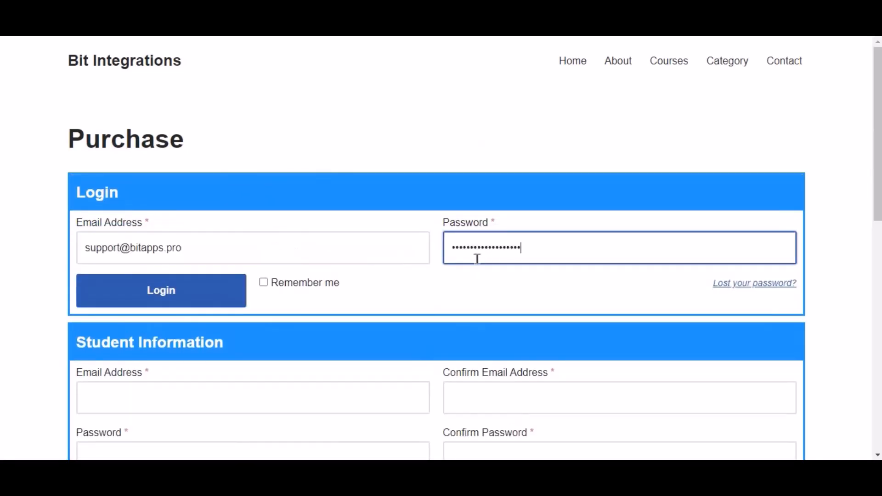
pyautogui.moveTo(197, 294)
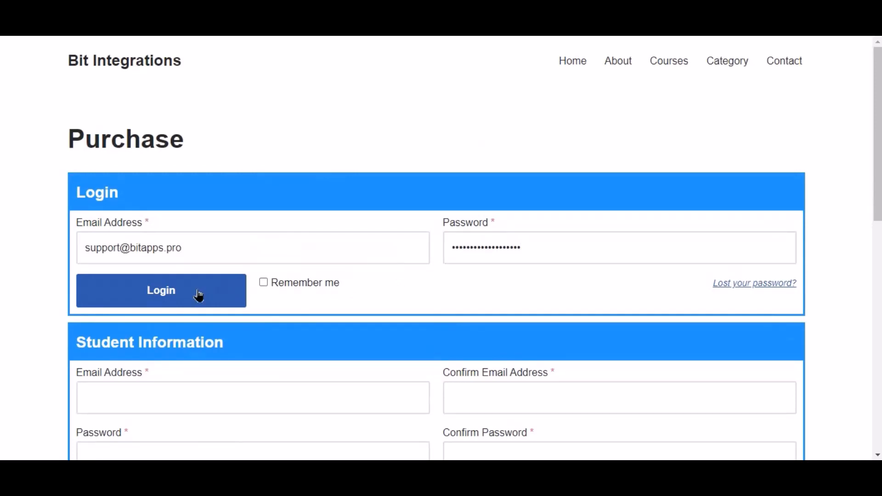
pyautogui.click(161, 291)
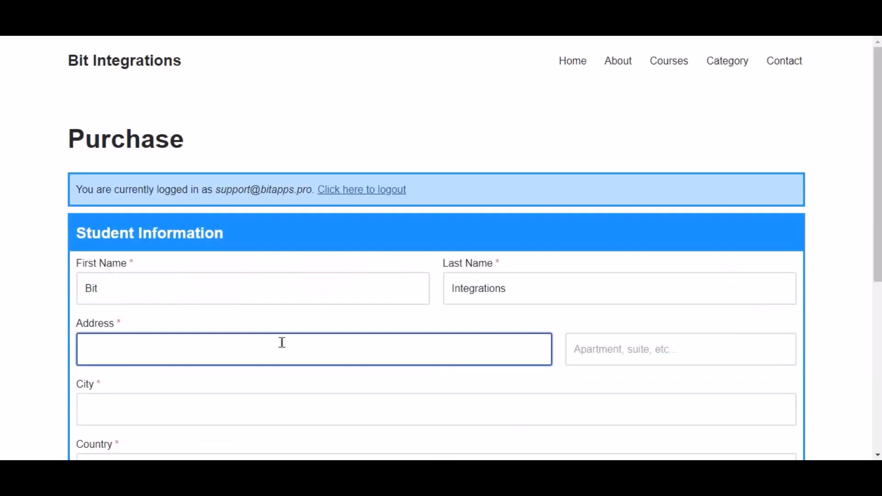
pyautogui.write('balighaa')
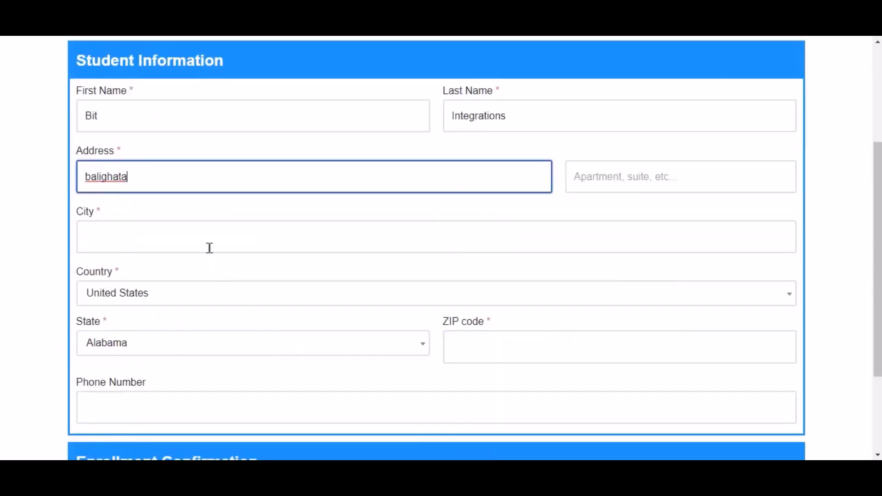
pyautogui.write('rajshahi')
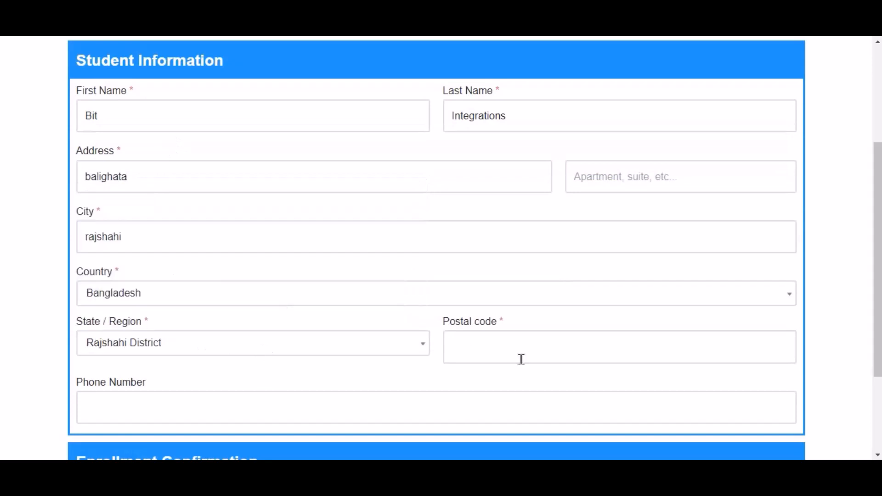
pyautogui.write('6355')
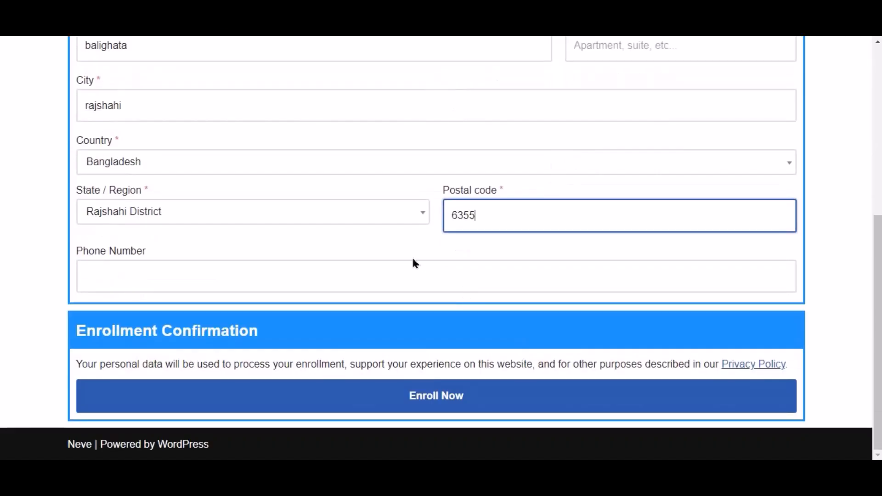
pyautogui.write('444555666')
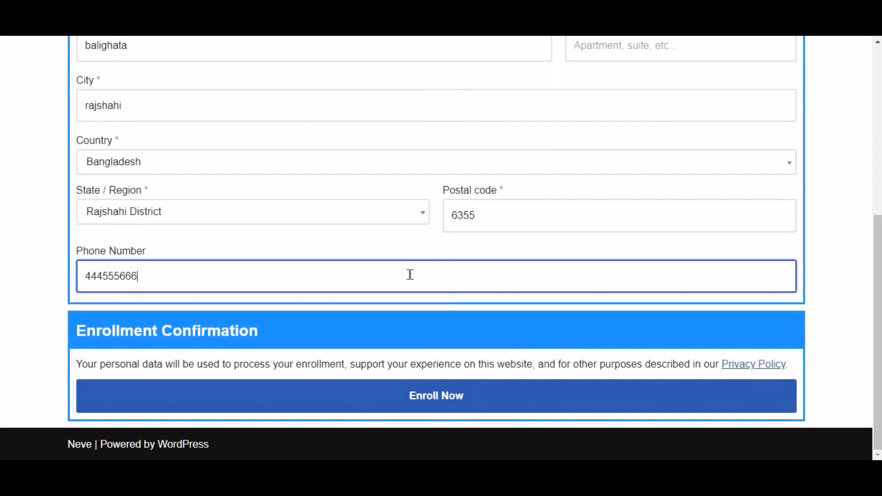
pyautogui.click(436, 395)
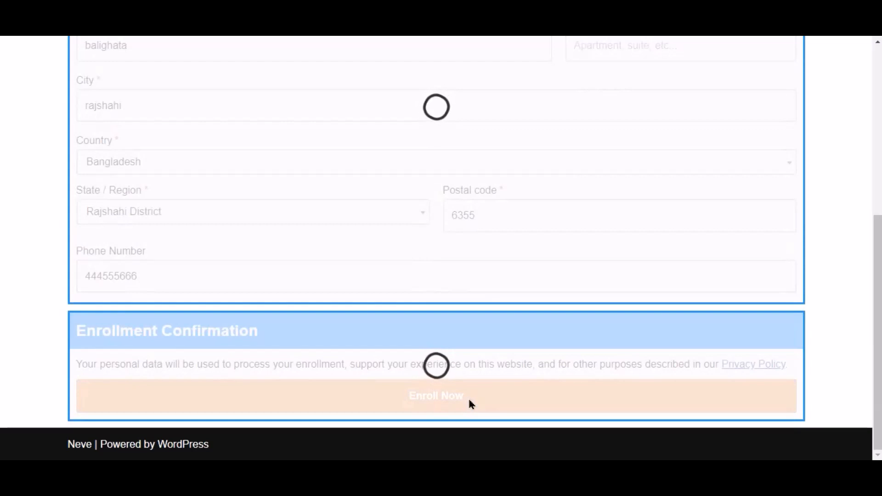
# Step: Click Enroll Now and scroll to the course enrollment success notice
pyautogui.click(436, 395)
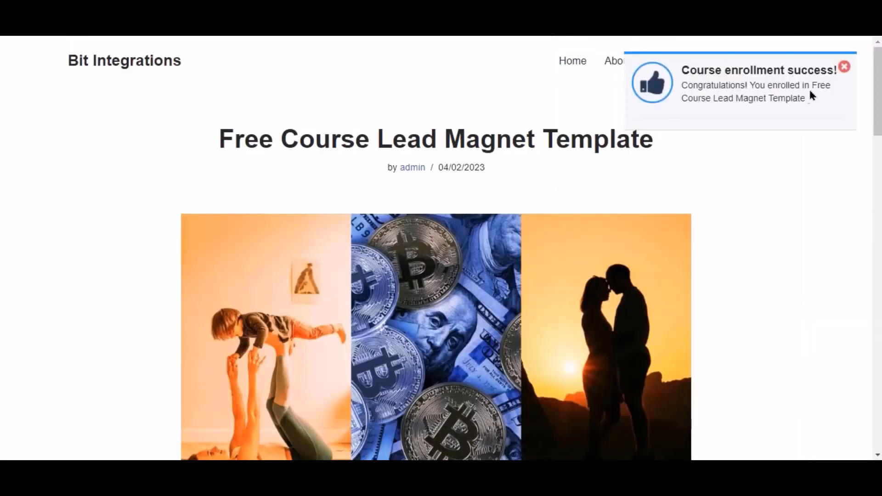
pyautogui.scroll(-3)
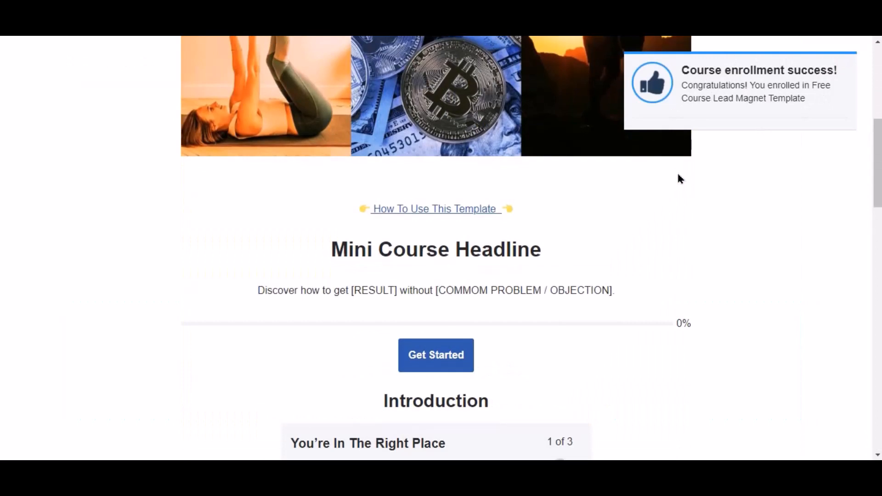
pyautogui.scroll(-3)
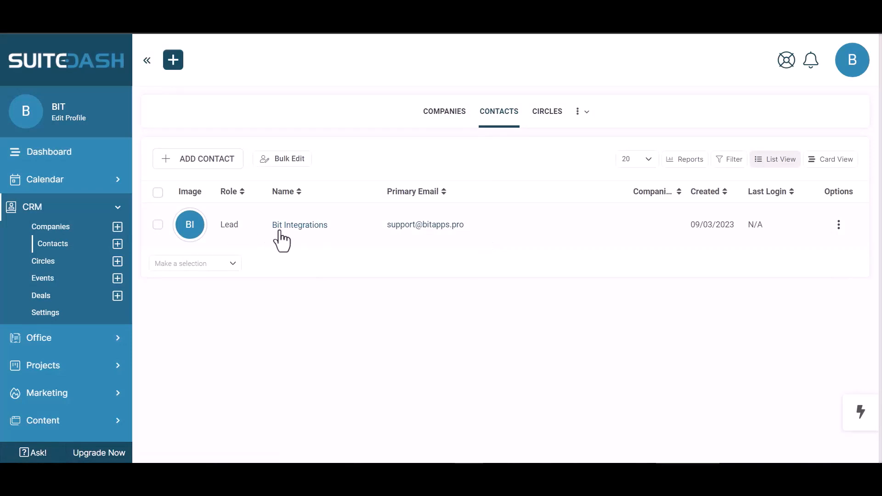
pyautogui.moveTo(252, 236)
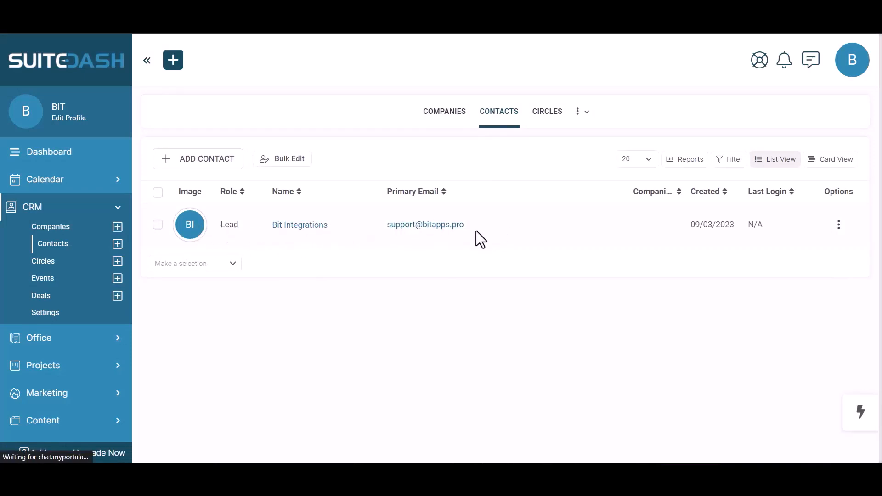
# Step: Open the Bit Integrations Lead contact from SuiteDash CRM Contacts
pyautogui.click(299, 225)
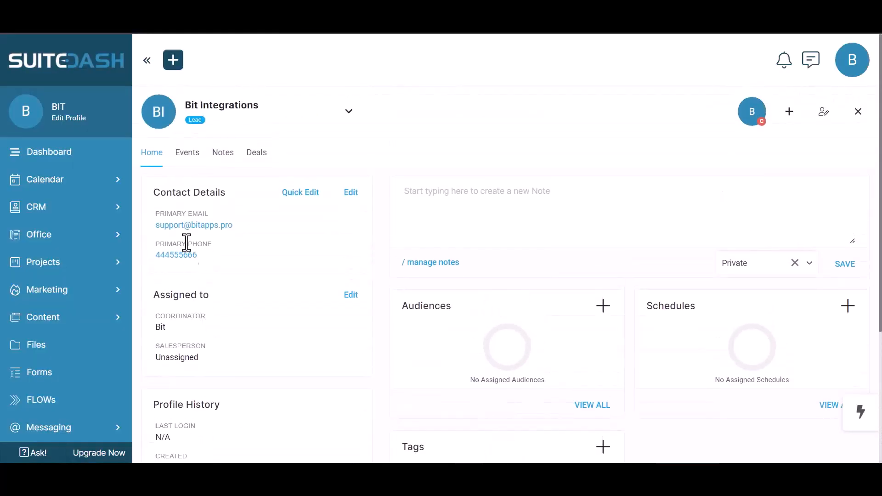